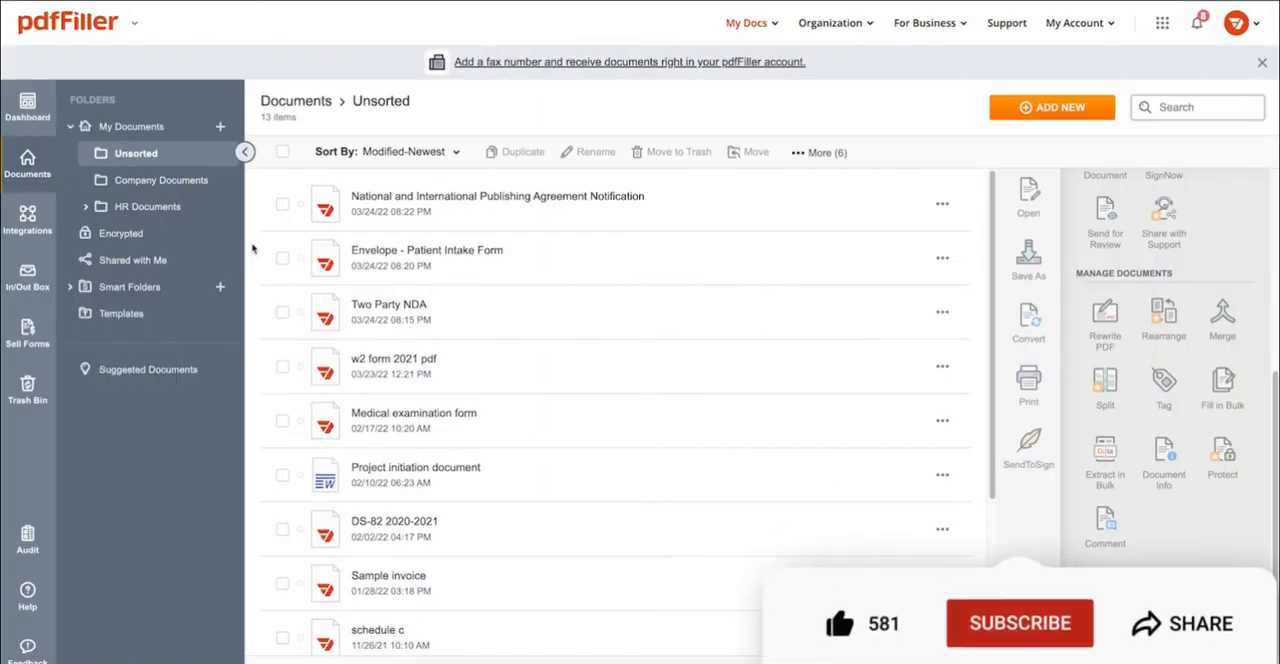
Select the Envelope - Patient Intake Form and Medical examination form in My Docs and launch Merge
{"action": "left_click", "coordinate": [1020, 624]}
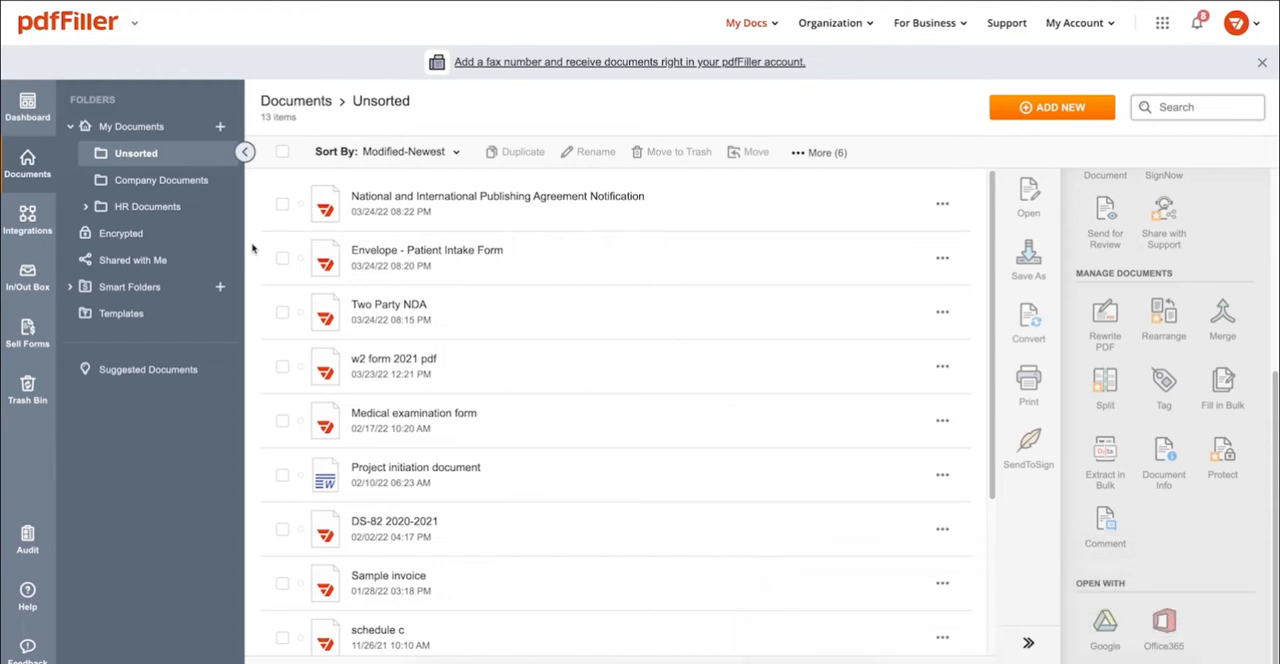
{"action": "left_click", "coordinate": [284, 420]}
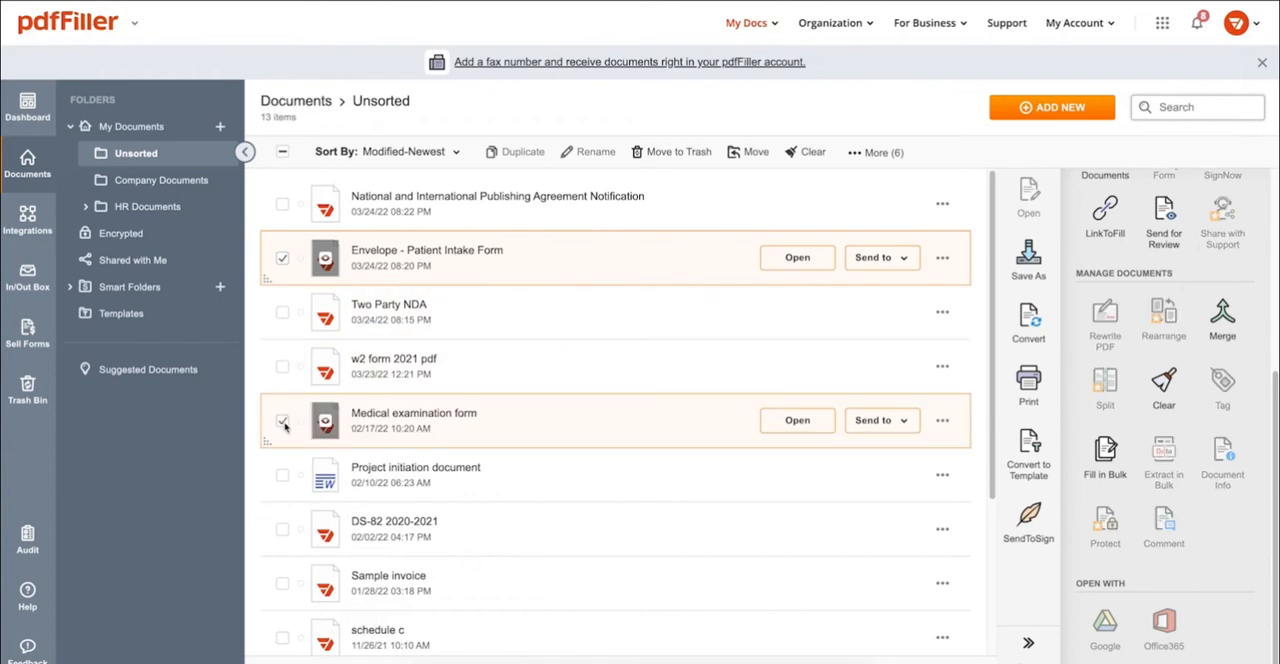
{"action": "mouse_move", "coordinate": [1222, 322]}
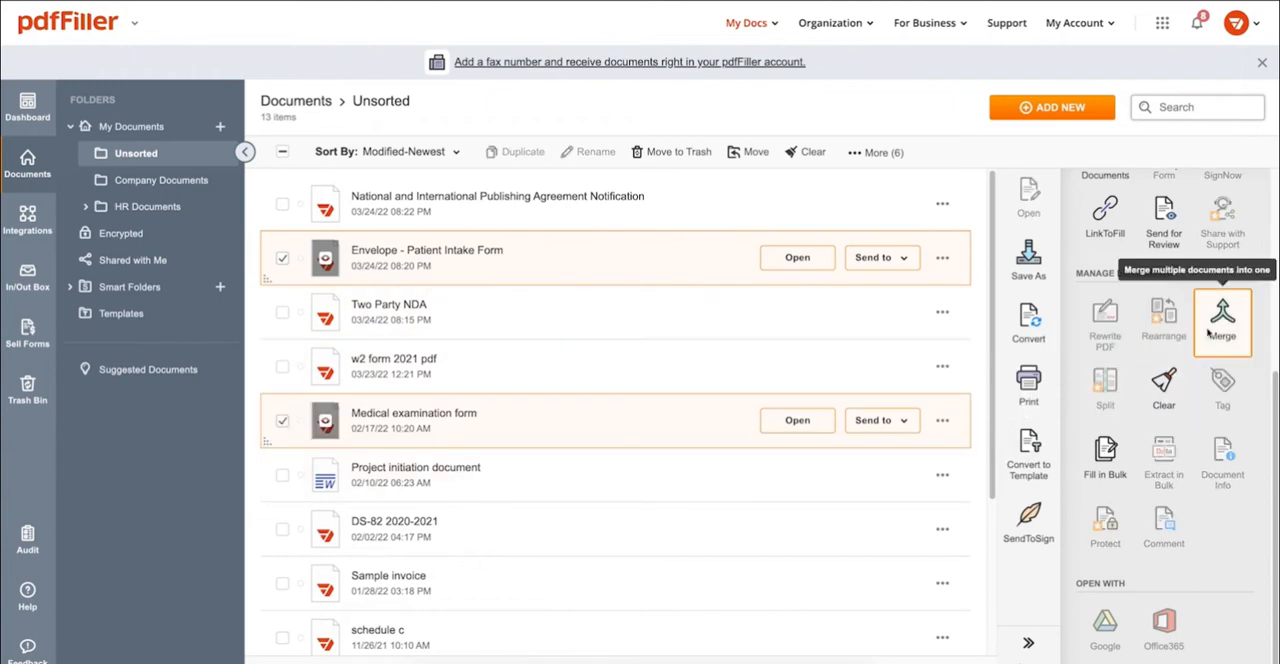
{"action": "left_click", "coordinate": [1222, 316]}
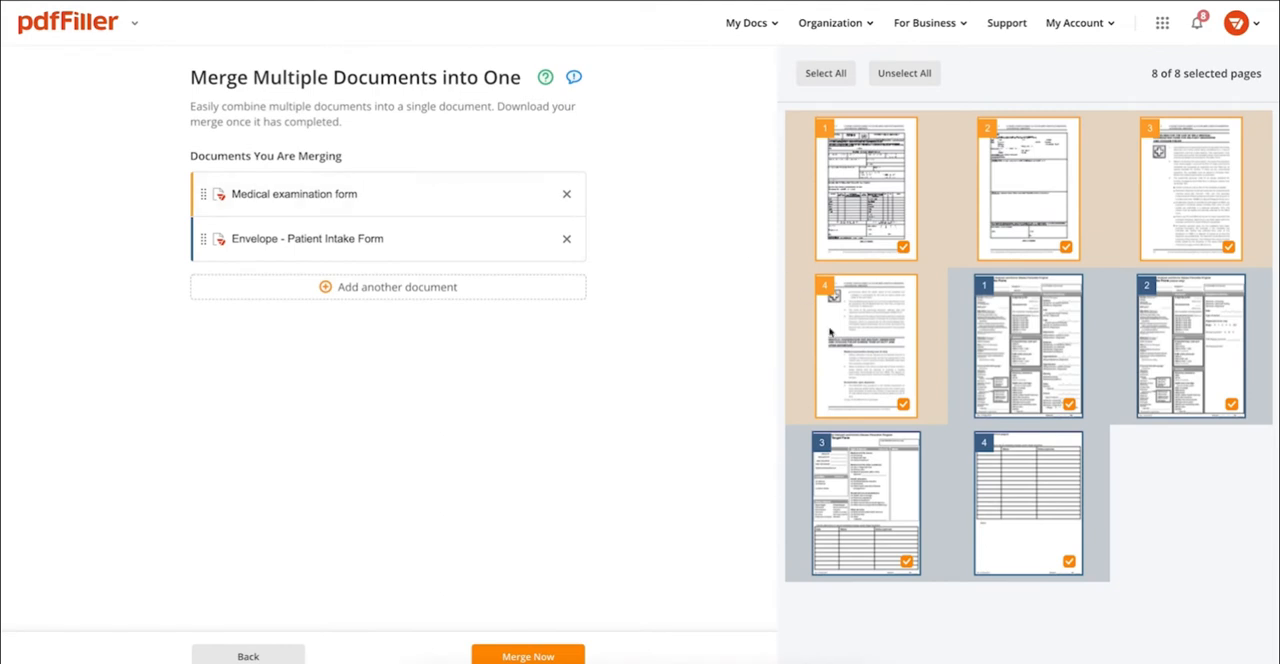
Exclude page 4 of the Medical examination form and merge the remaining 7 pages
{"action": "left_click", "coordinate": [902, 404]}
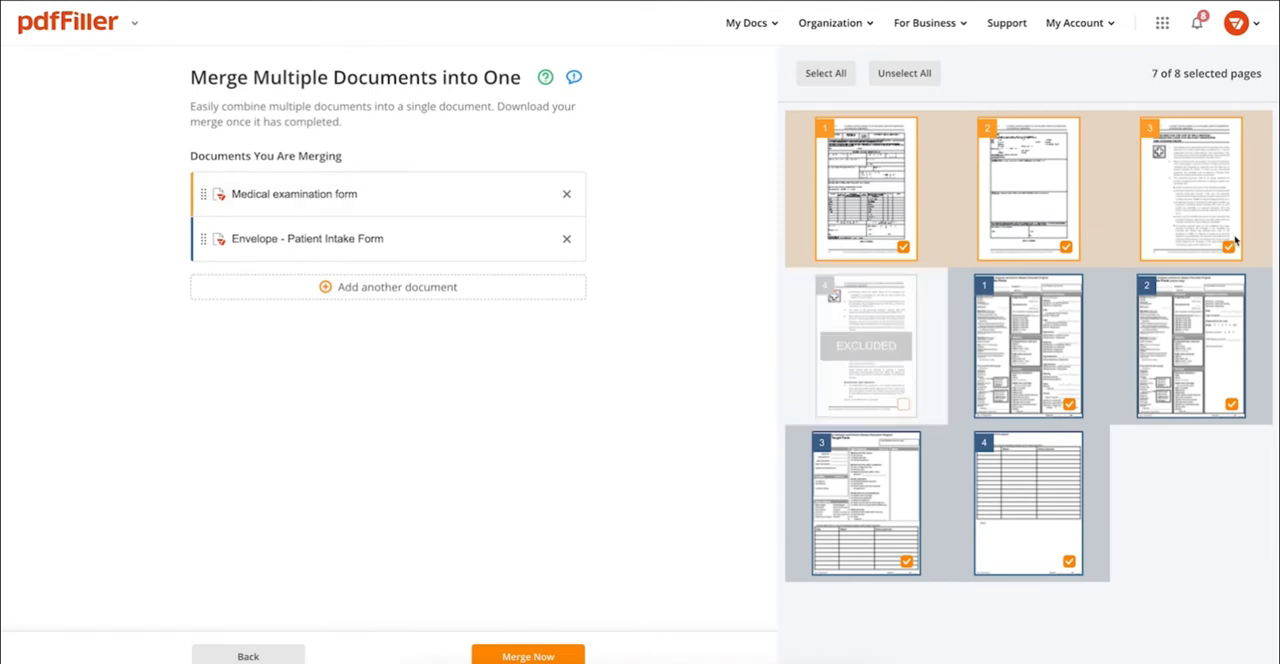
{"action": "left_click", "coordinate": [1228, 248]}
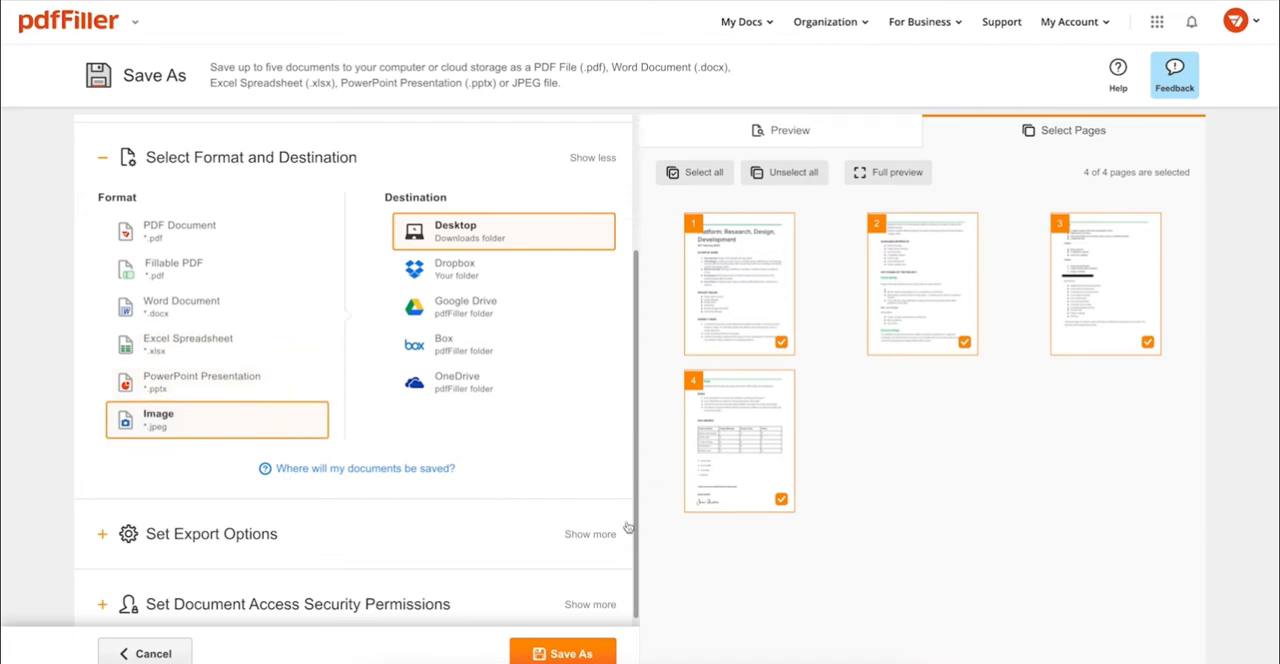
Cancel the Save As export and start sharing the Two Party NDA from the dashboard
{"action": "left_click", "coordinate": [144, 652]}
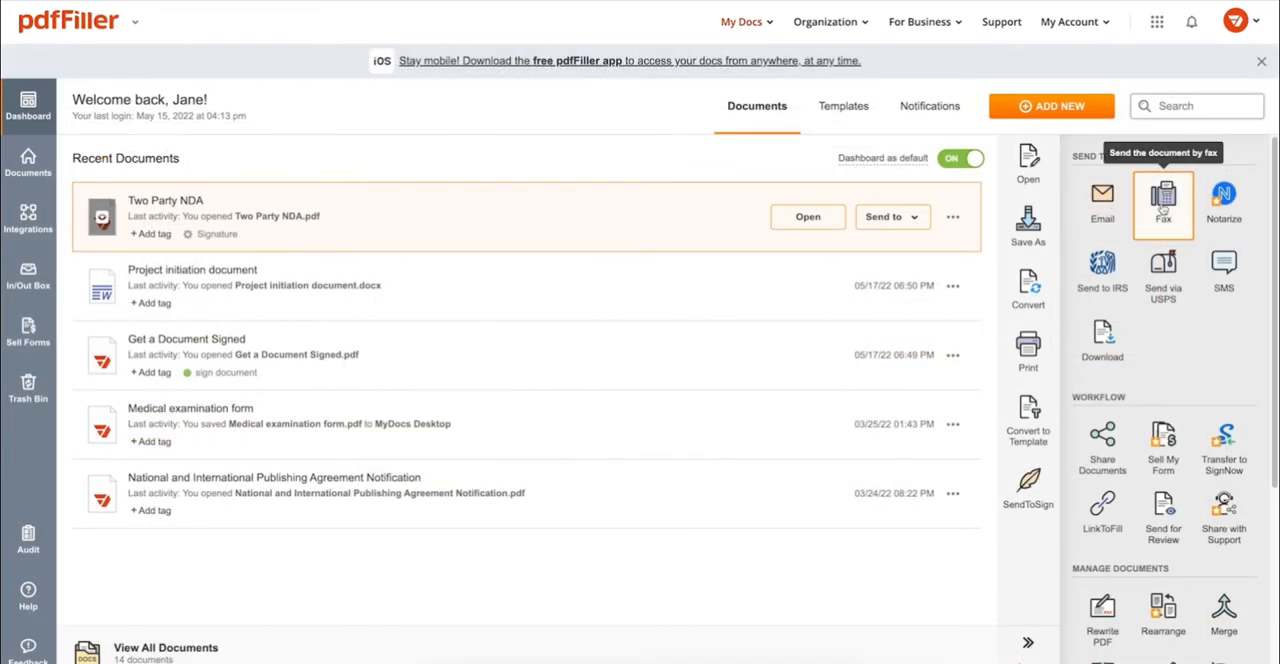
{"action": "mouse_move", "coordinate": [1164, 270]}
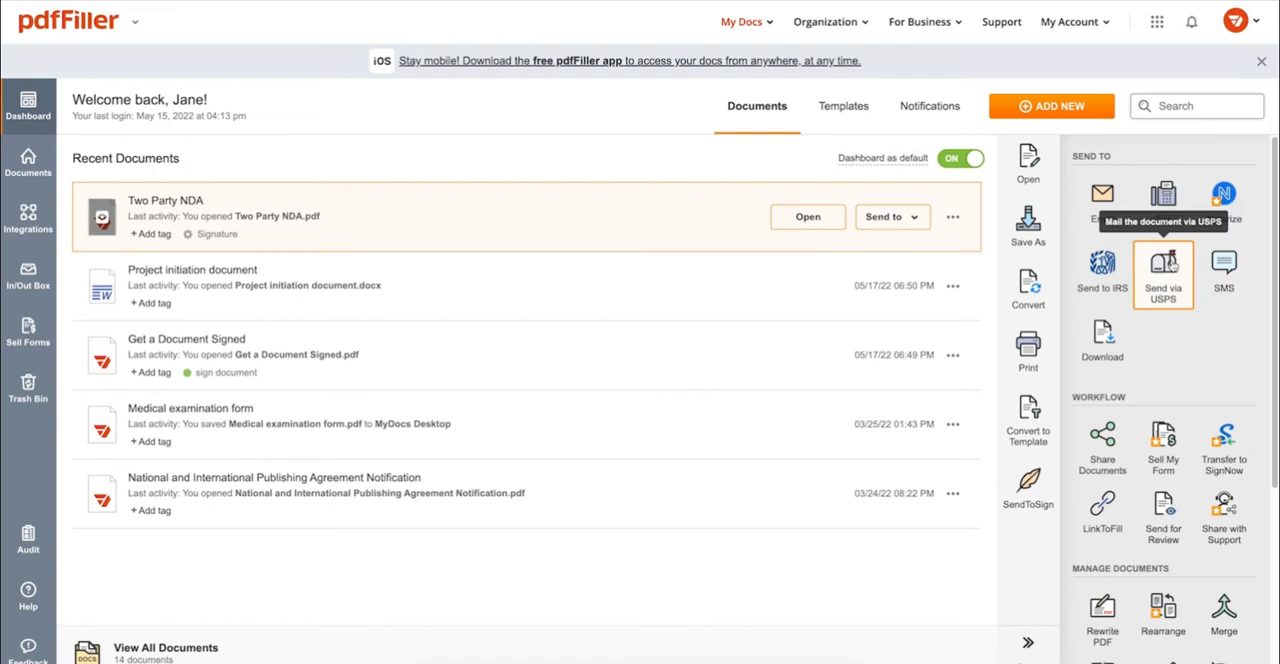
{"action": "left_click", "coordinate": [1164, 270]}
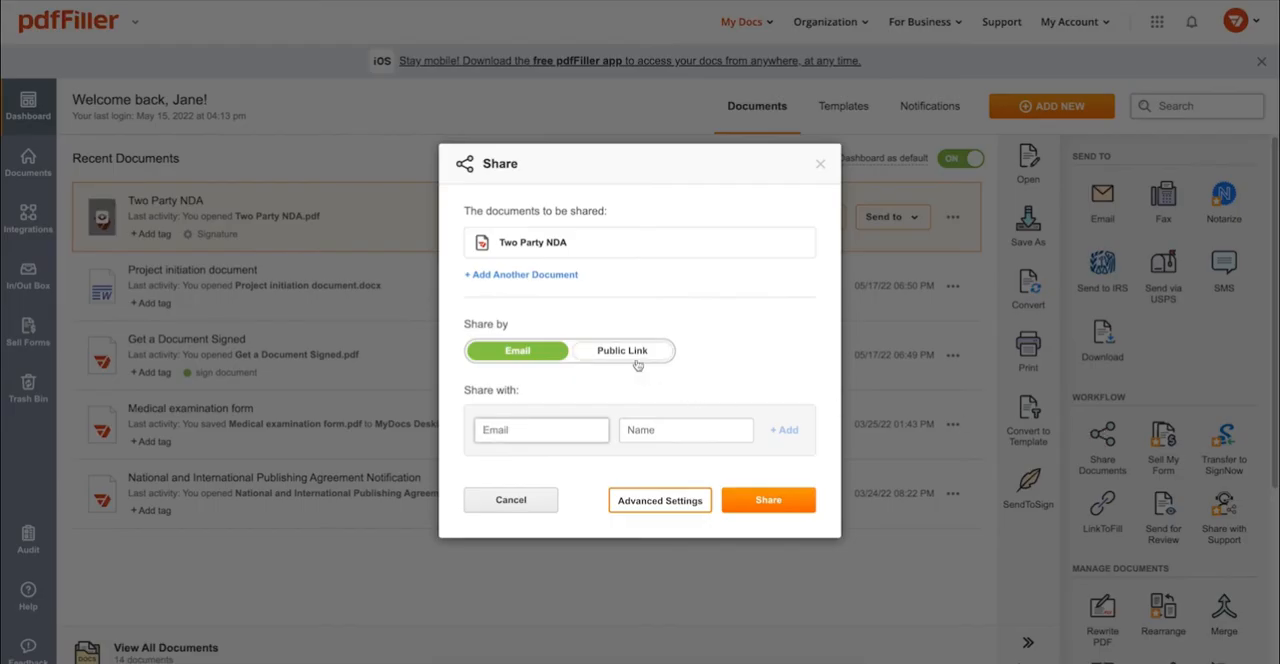
Switch the Two Party NDA share to Public Link and show the access permission choices
{"action": "left_click", "coordinate": [622, 350]}
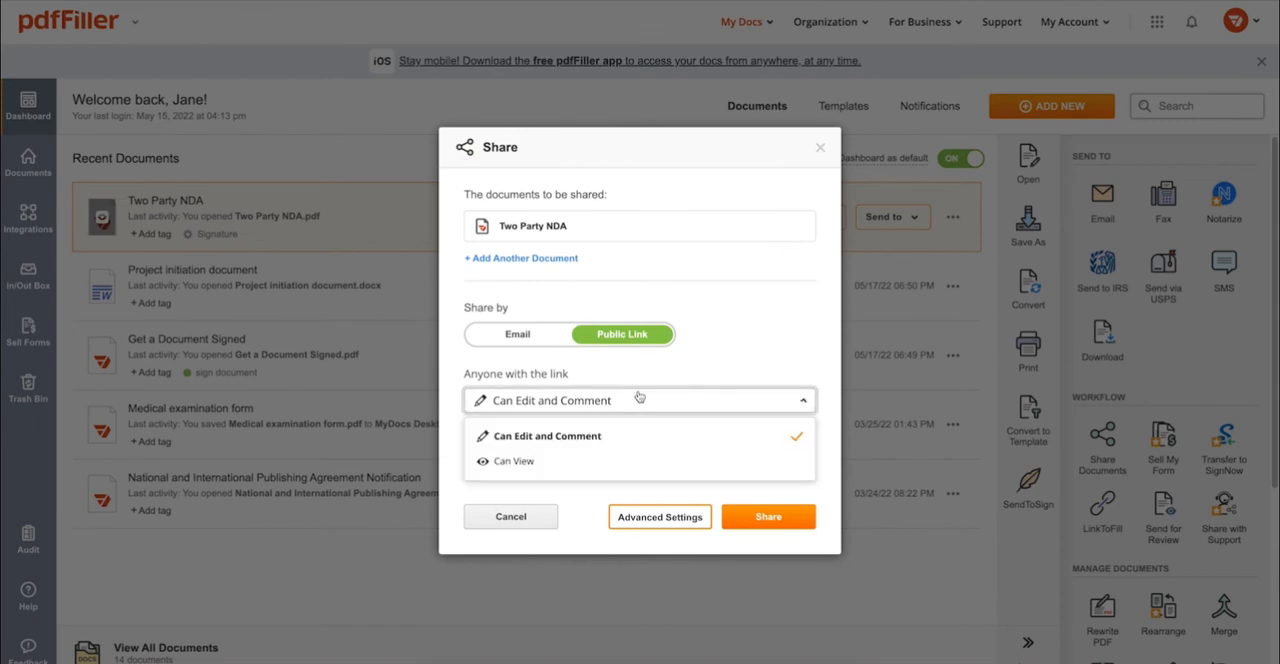